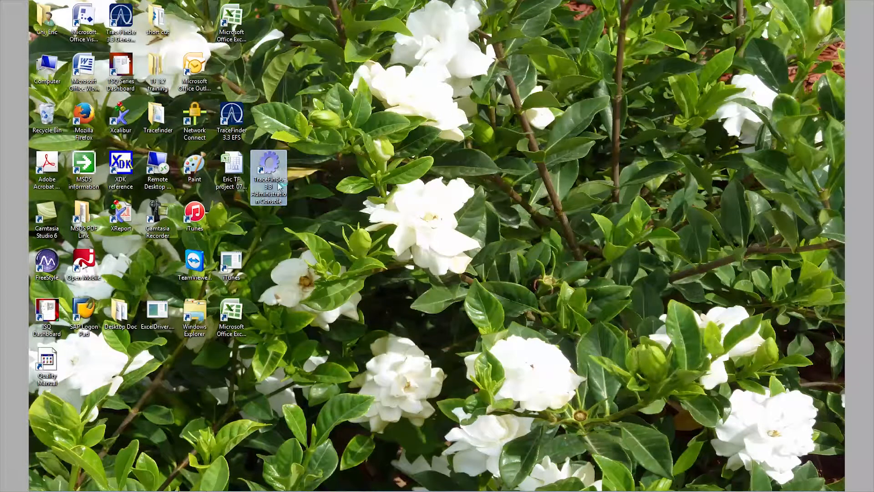
# Step: Launch the Administrator Console and log in with the chosen domain, username and password
pyautogui.doubleClick(269, 165)
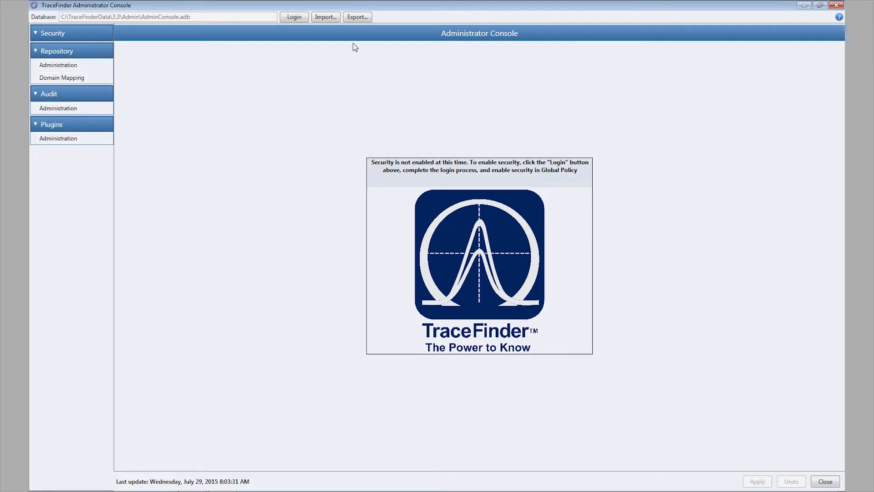
pyautogui.click(294, 17)
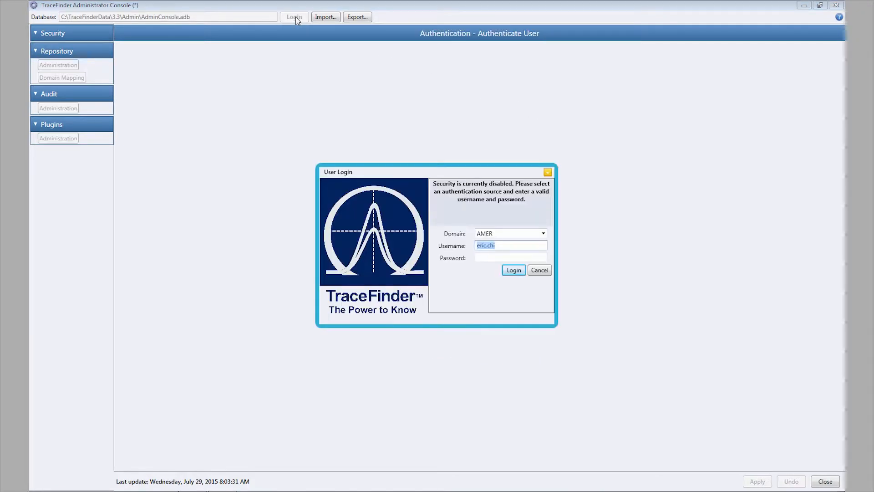
pyautogui.moveTo(475, 261)
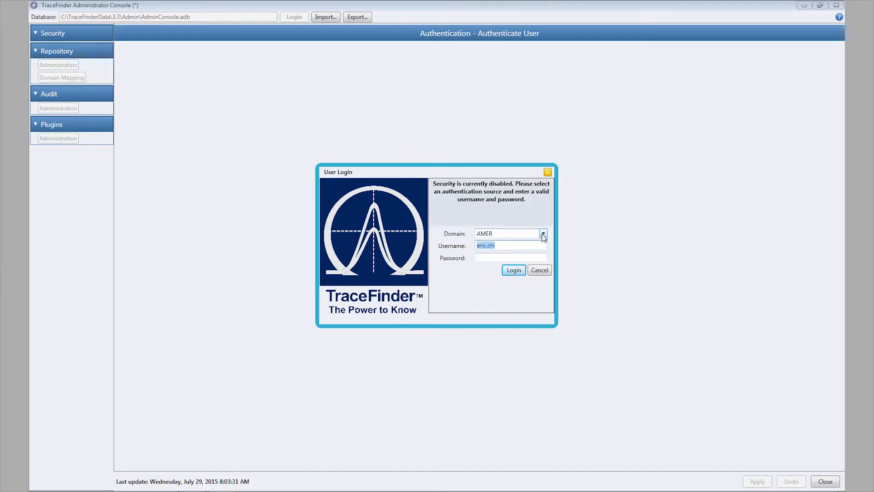
pyautogui.click(543, 233)
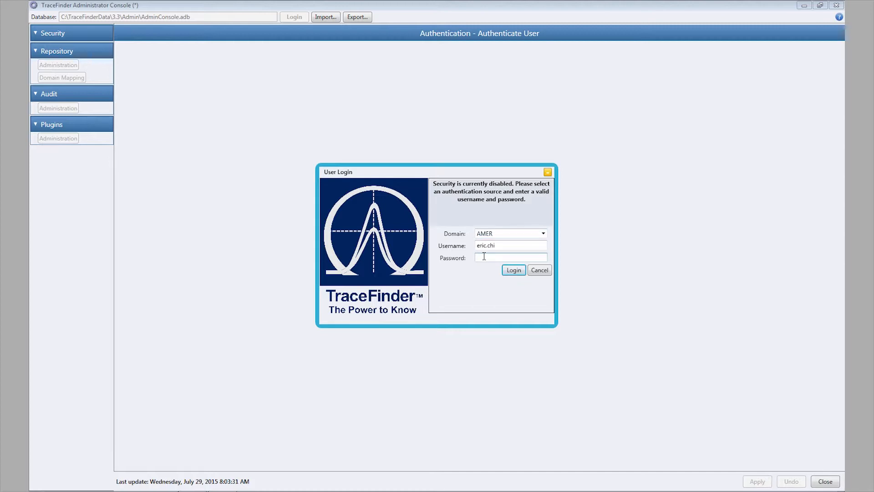
pyautogui.write('••••••')
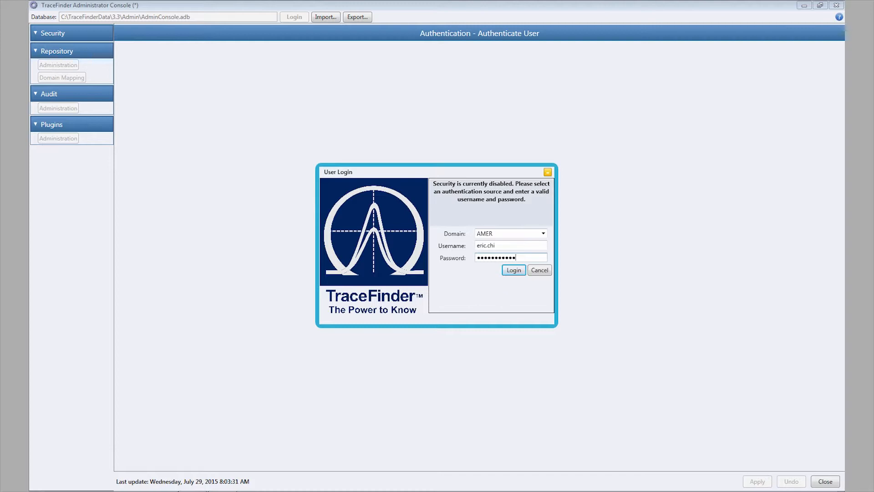
pyautogui.moveTo(514, 272)
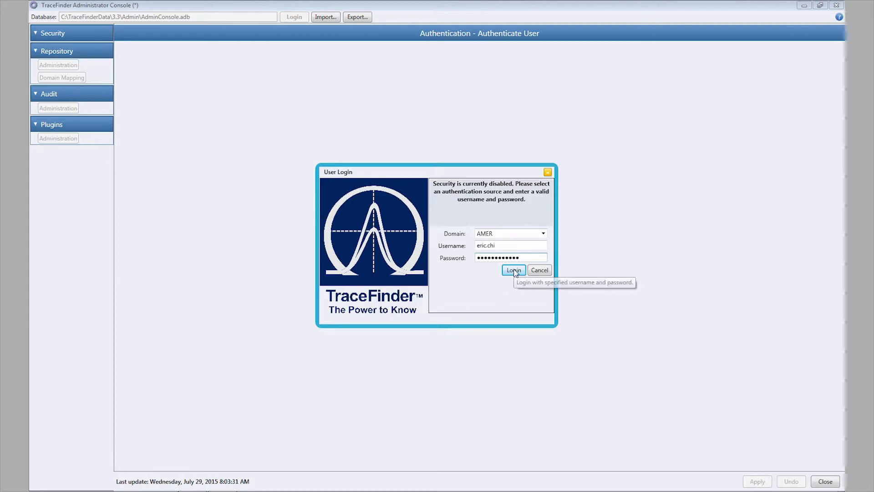
pyautogui.click(514, 270)
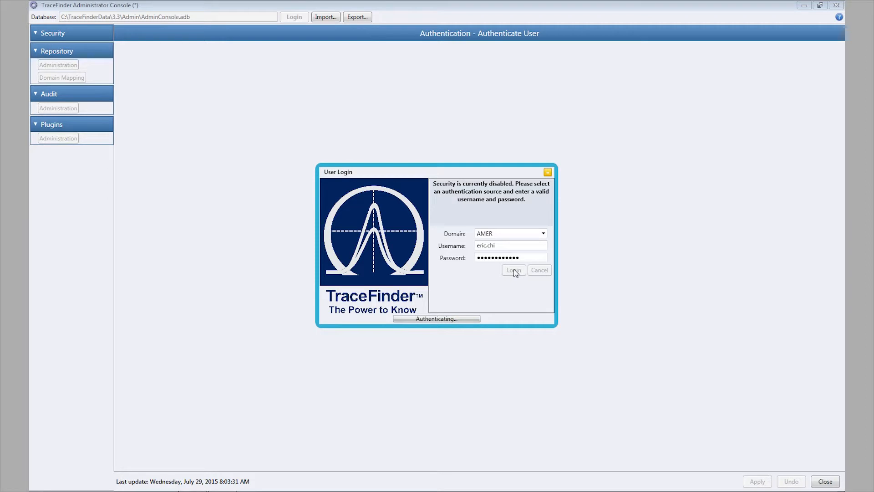
pyautogui.click(513, 270)
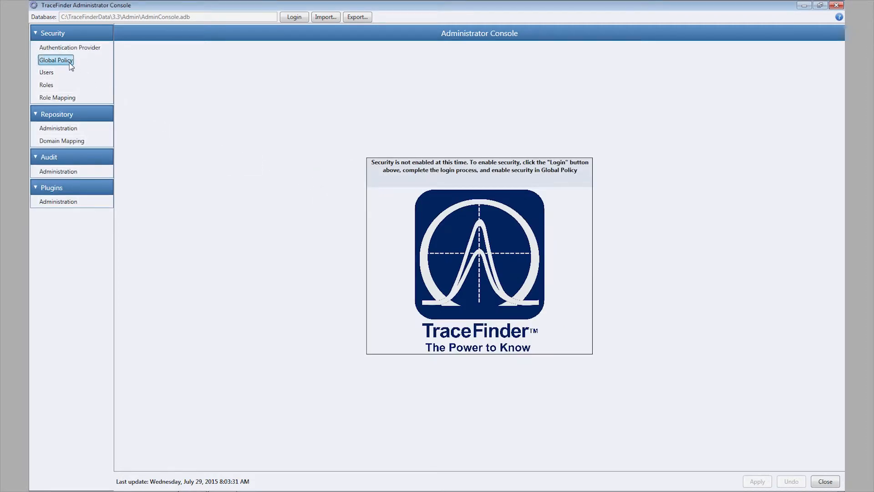
# Step: Enable security in Global Policy with a 10-minute inactivity lock and apply it
pyautogui.click(55, 60)
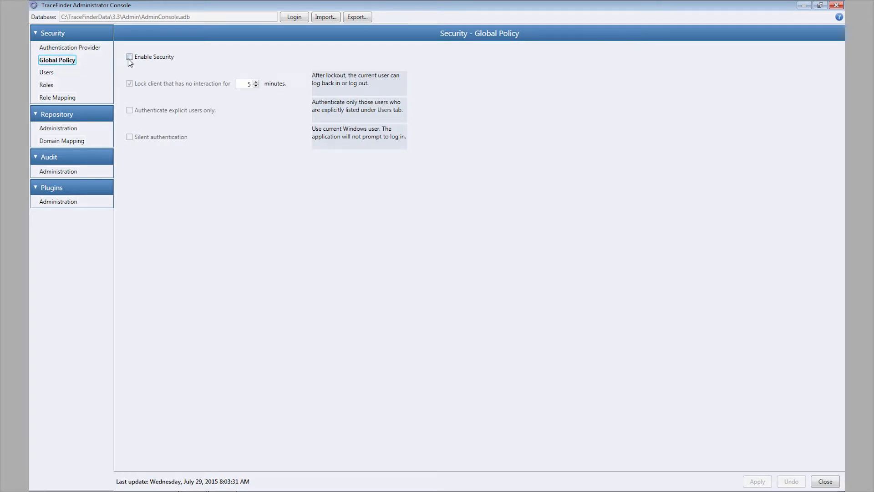
pyautogui.click(130, 57)
pyautogui.write('10')
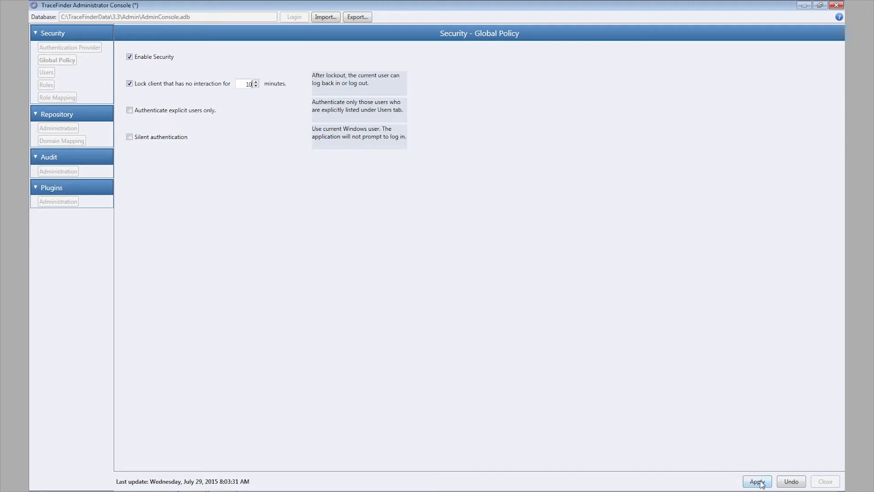
pyautogui.click(756, 481)
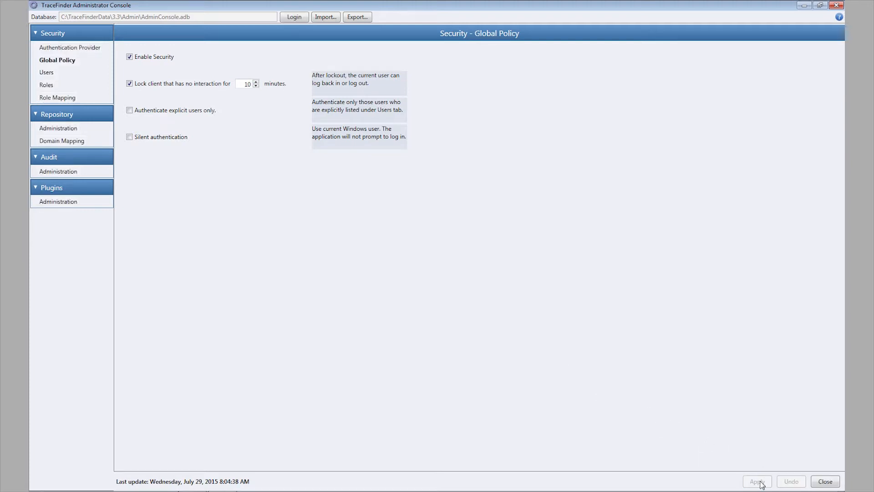
pyautogui.click(293, 17)
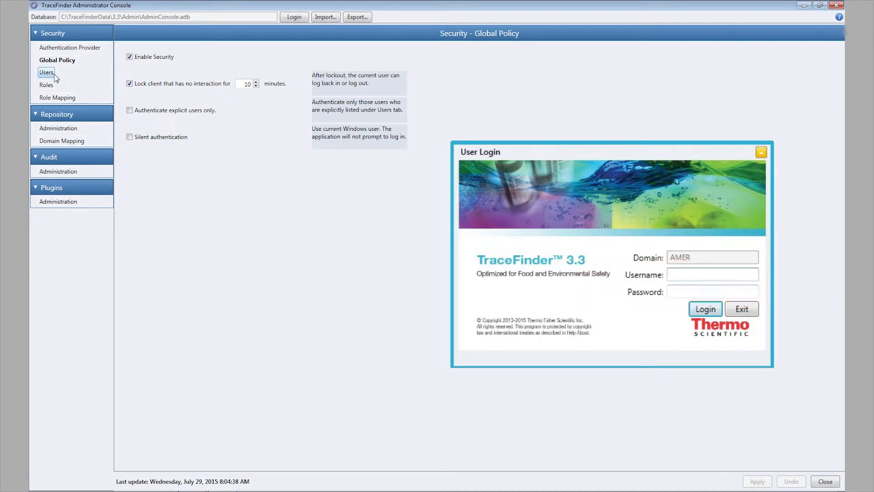
pyautogui.click(46, 72)
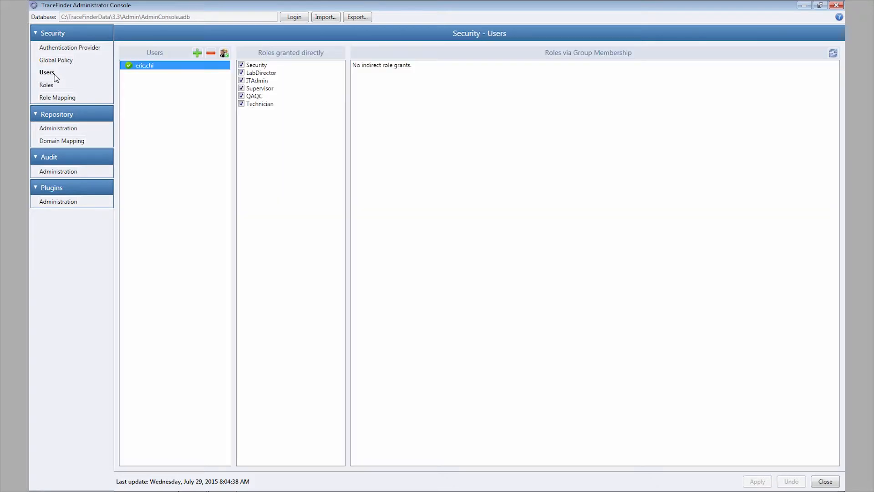
pyautogui.moveTo(94, 75)
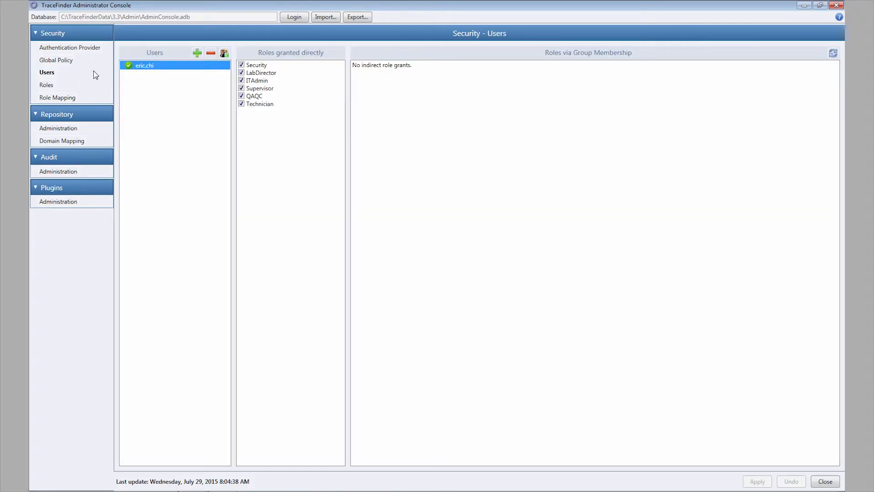
pyautogui.moveTo(196, 53)
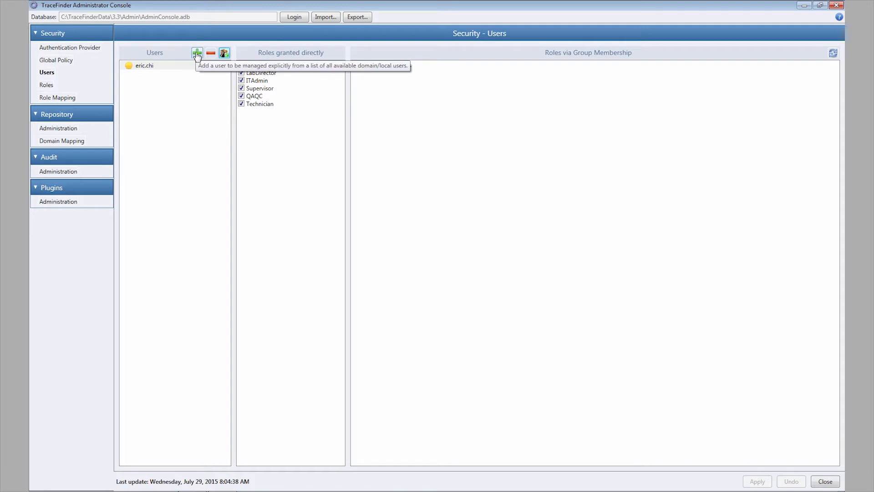
pyautogui.click(195, 52)
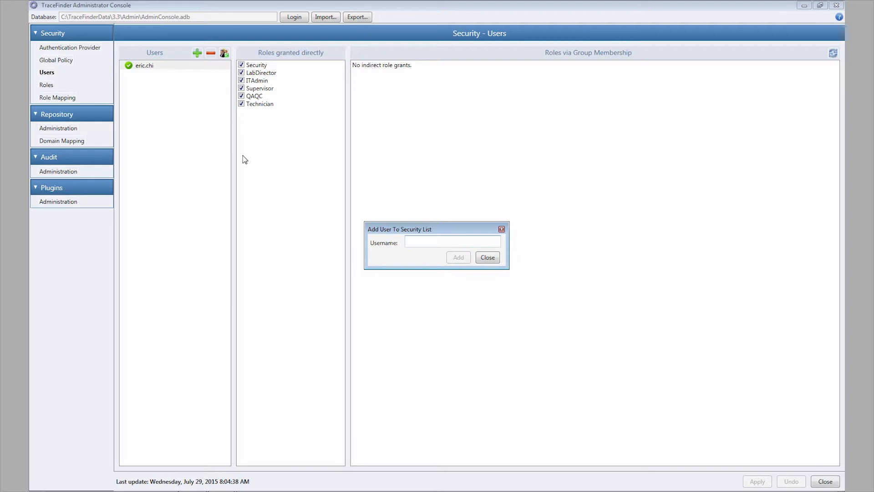
pyautogui.write('Jason.cole')
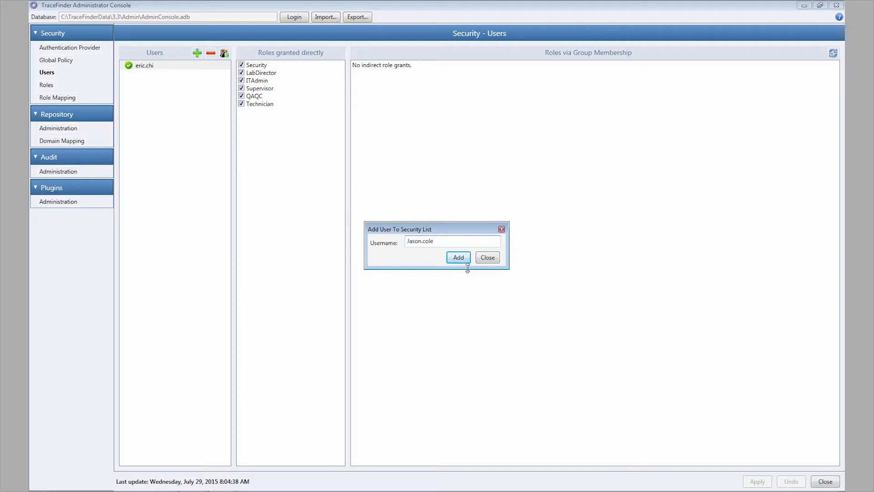
pyautogui.click(458, 257)
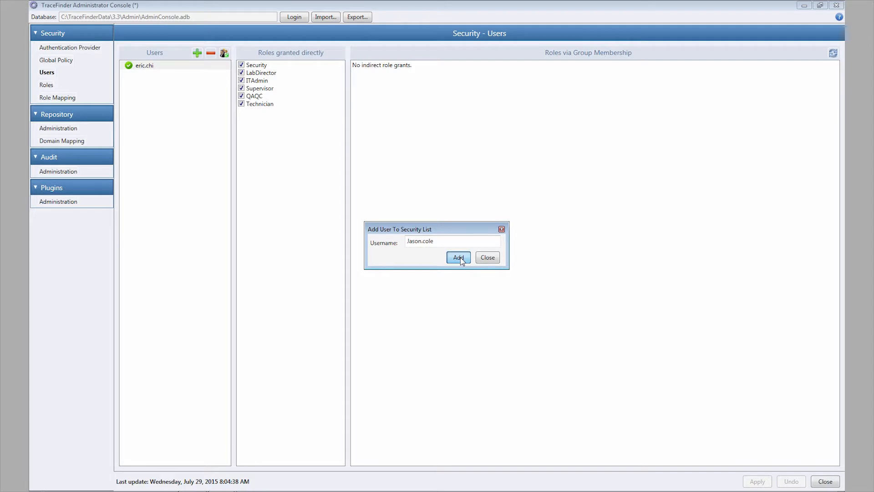
pyautogui.click(458, 257)
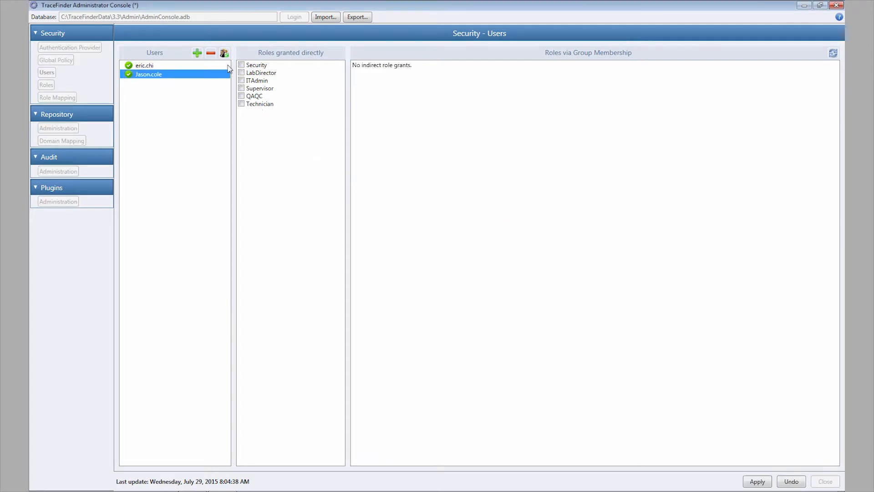
pyautogui.click(224, 53)
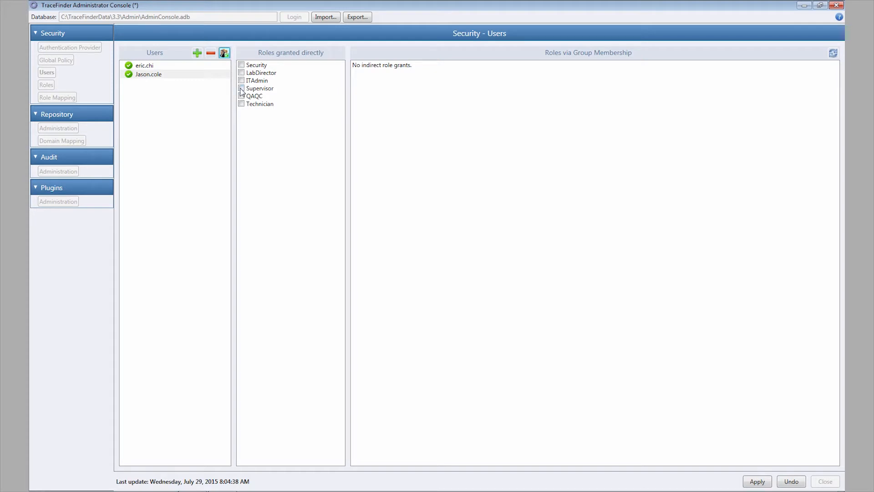
pyautogui.click(242, 89)
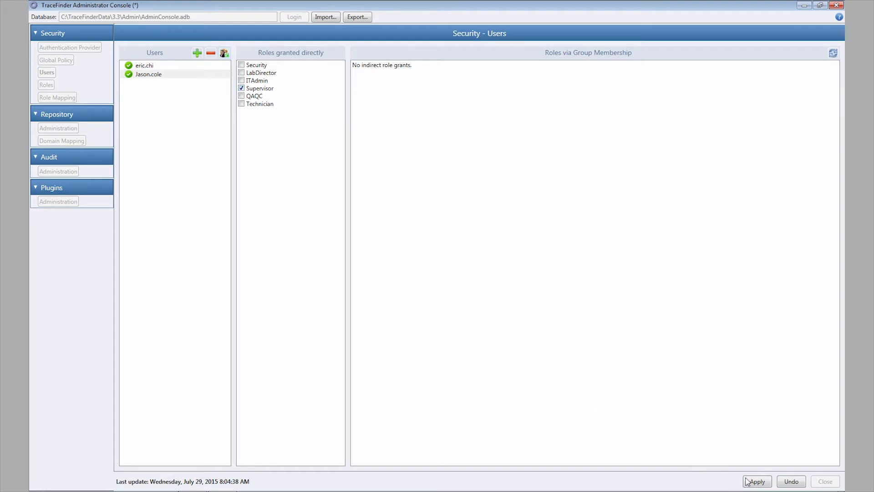
pyautogui.click(758, 481)
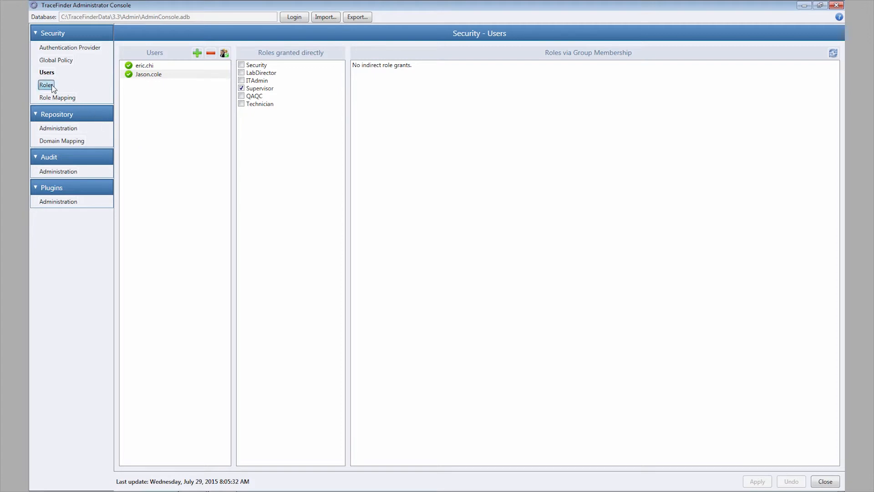
# Step: Uncheck Administrator and Plugins permissions for the Supervisor role and apply the change
pyautogui.click(42, 85)
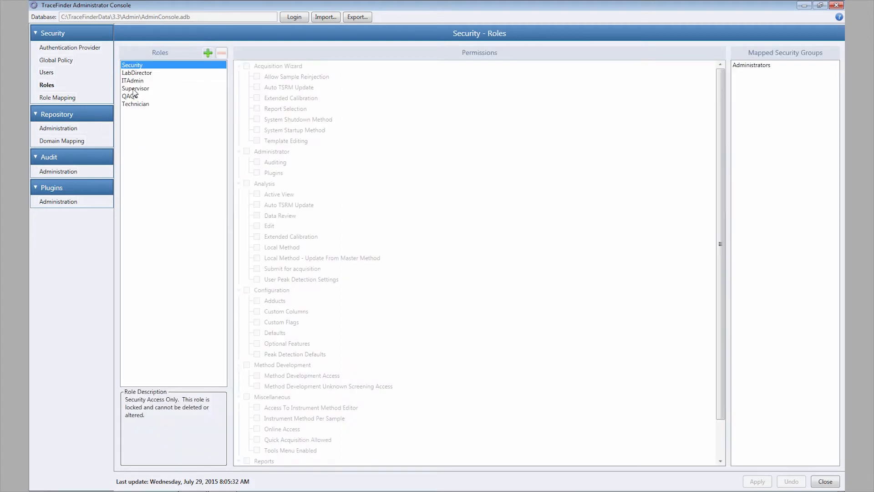
pyautogui.click(135, 89)
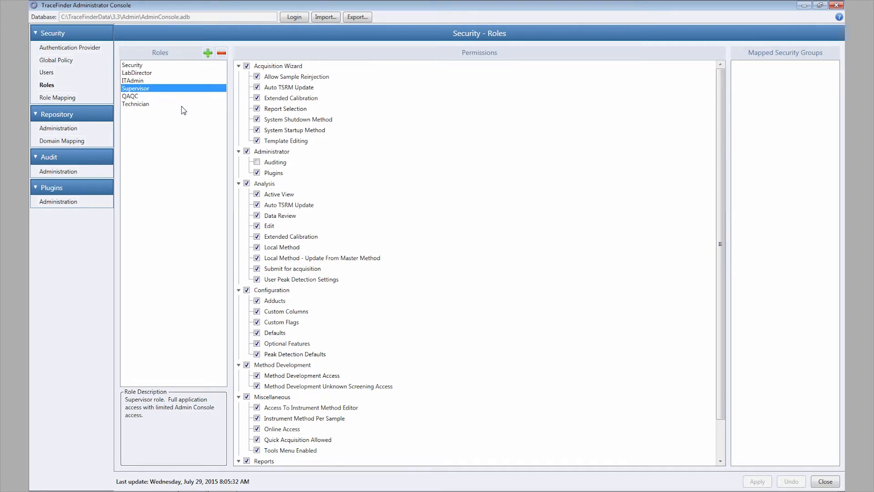
pyautogui.moveTo(231, 143)
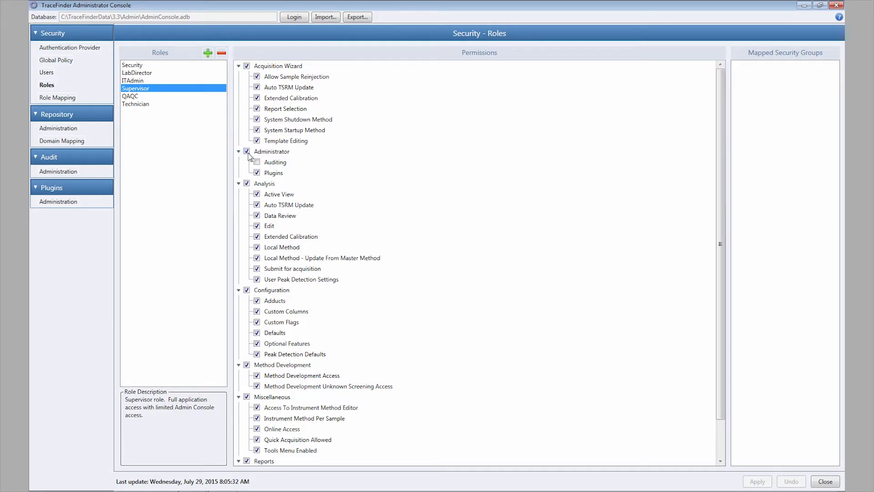
pyautogui.click(257, 162)
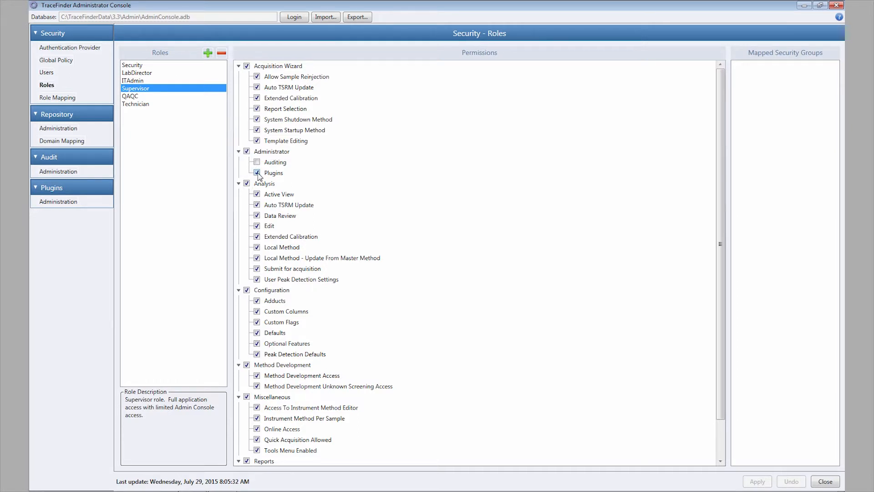
pyautogui.click(257, 172)
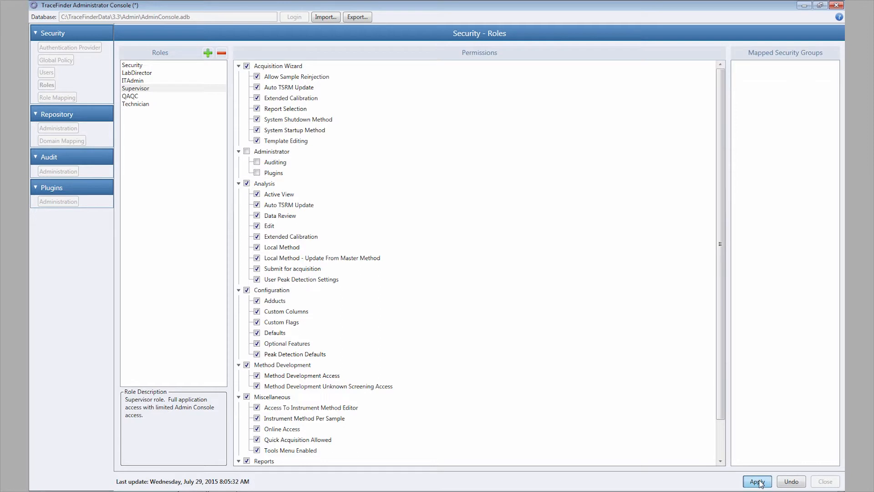
pyautogui.click(757, 481)
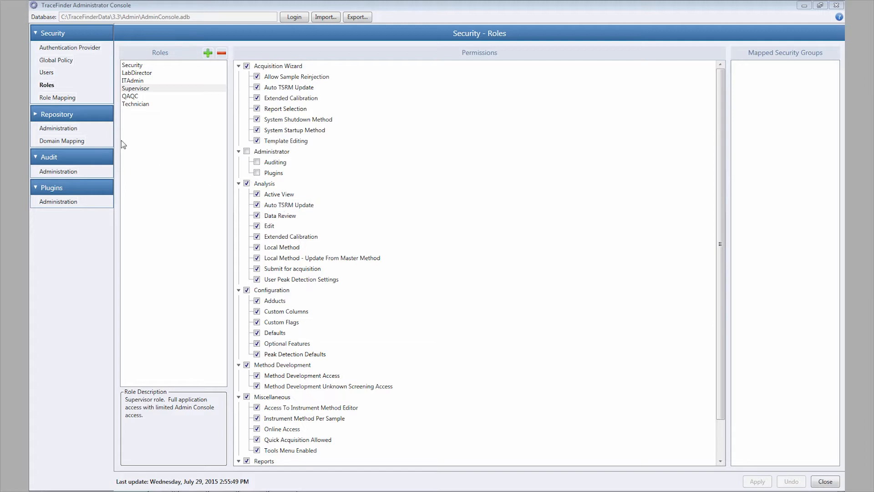
pyautogui.click(58, 128)
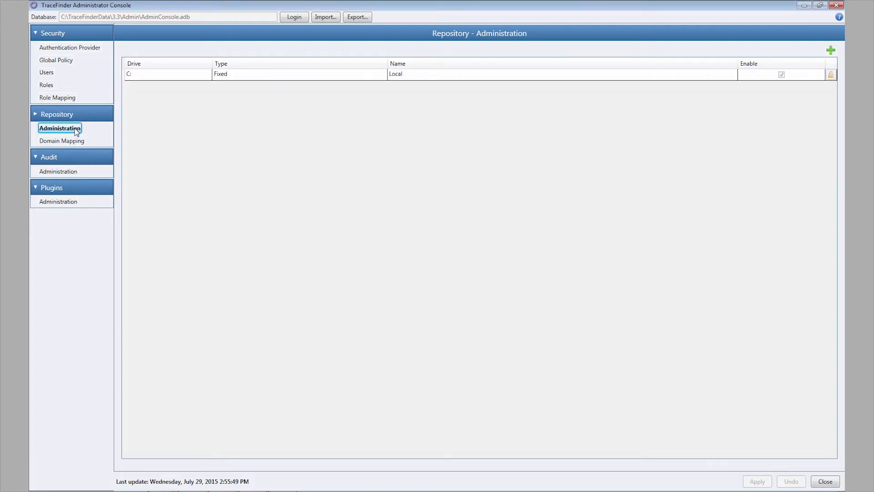
pyautogui.moveTo(830, 49)
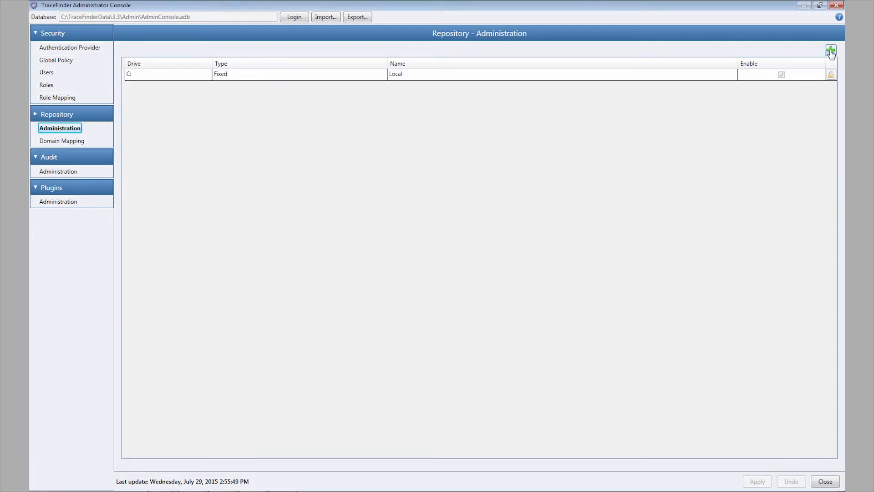
# Step: Add the E: drive repository 'My Drive' and apply it
pyautogui.click(830, 48)
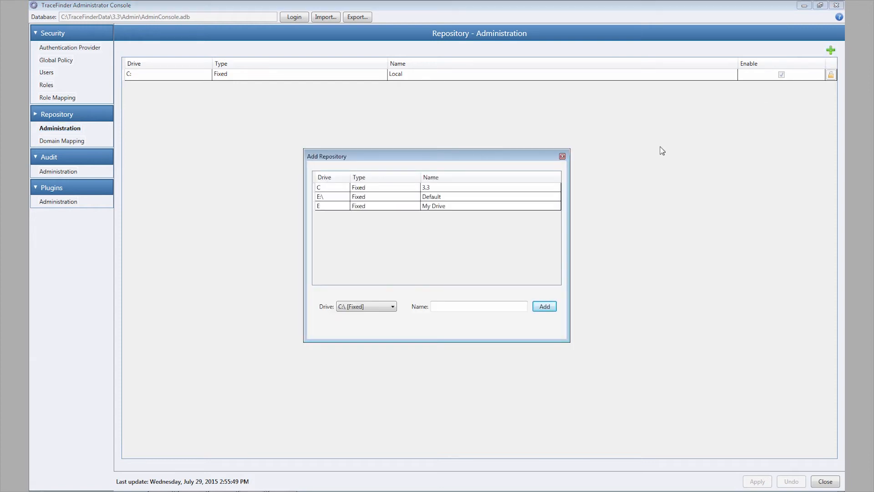
pyautogui.click(433, 206)
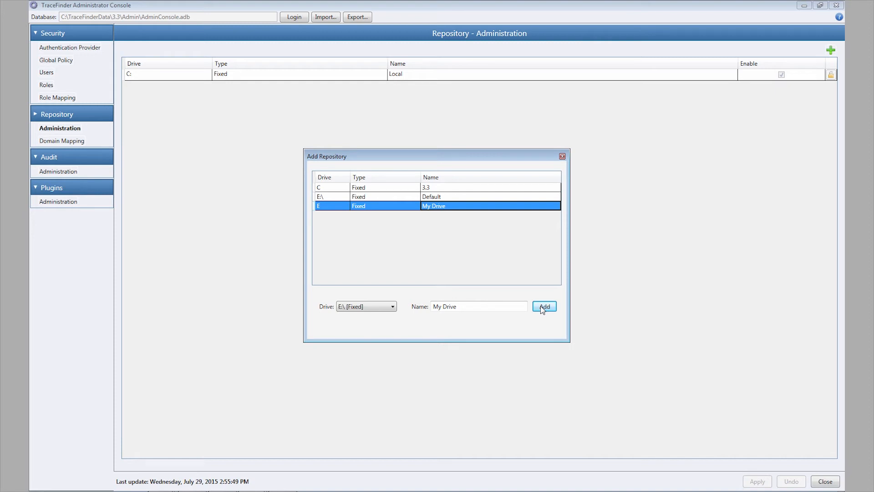
pyautogui.click(544, 307)
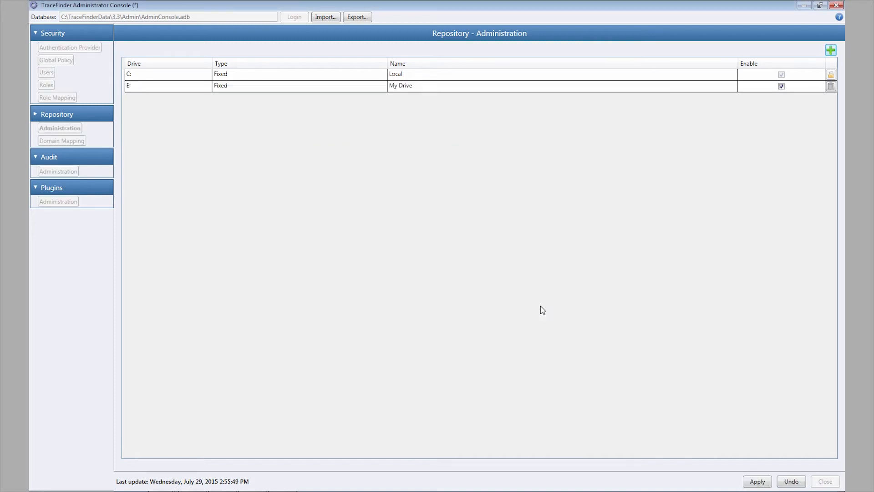
pyautogui.moveTo(697, 451)
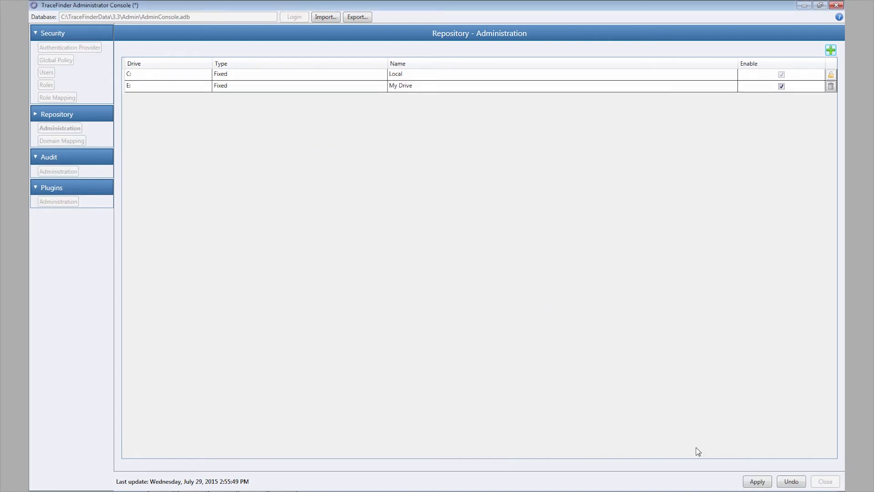
pyautogui.click(758, 481)
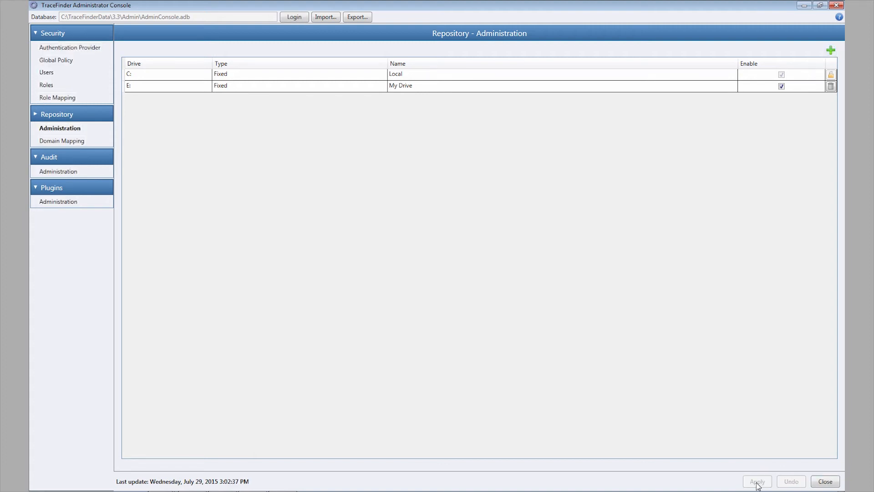
pyautogui.click(61, 141)
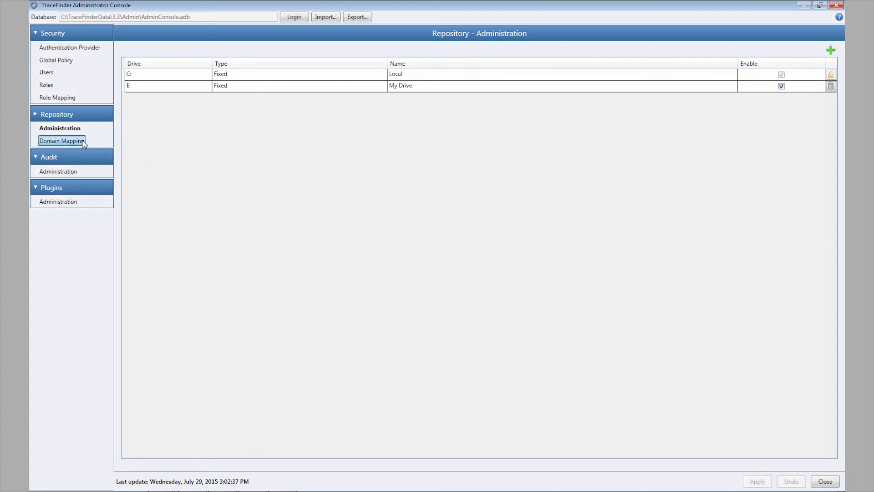
# Step: Keep the Batches and Methods domain mappings on C:\TraceFinderData
pyautogui.click(62, 140)
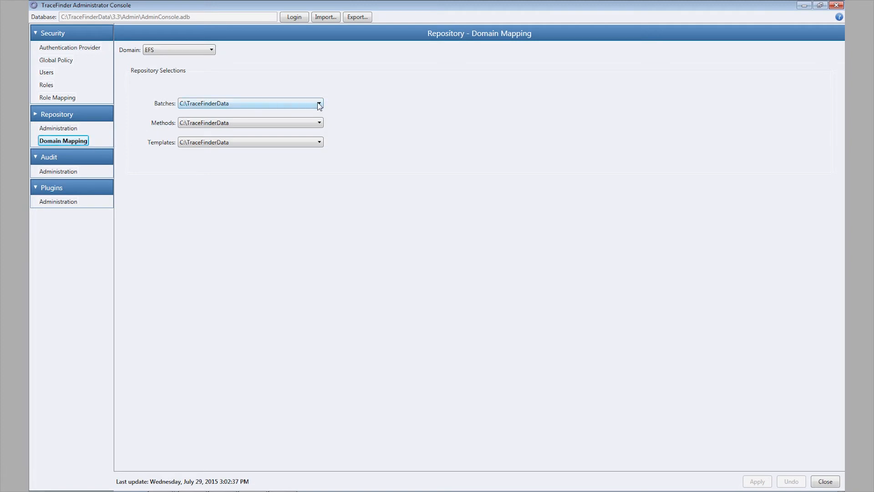
pyautogui.click(318, 104)
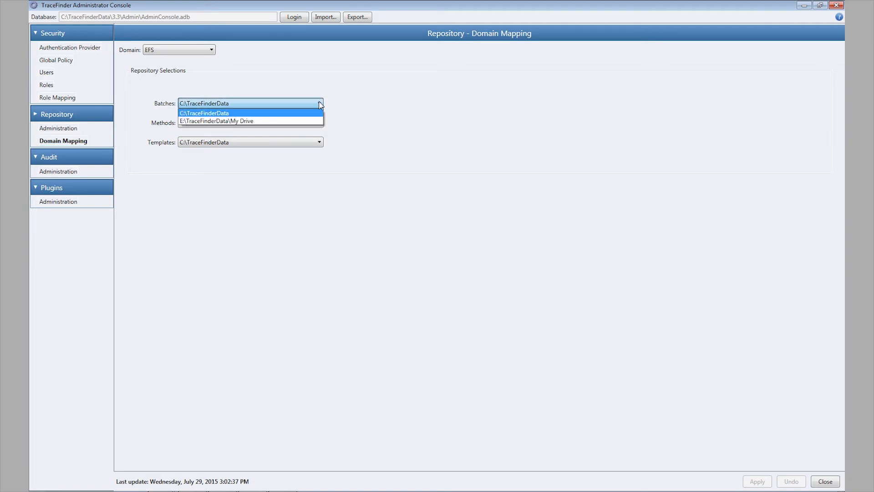
pyautogui.click(205, 113)
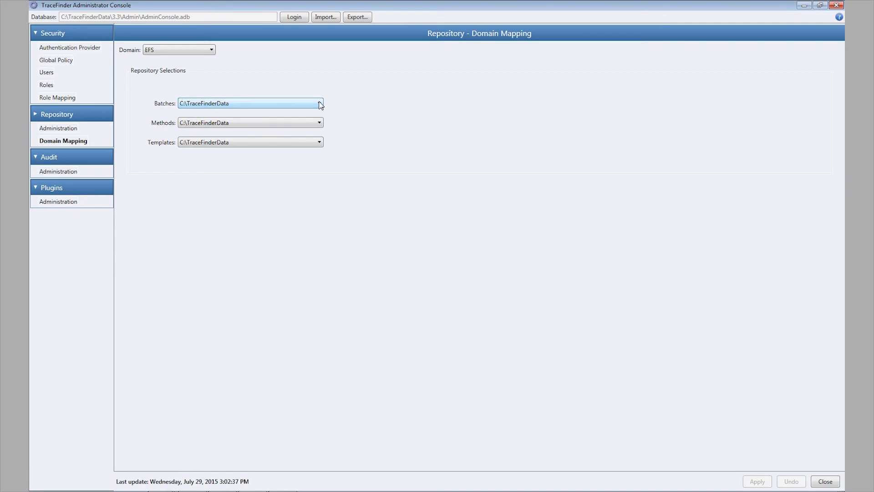
pyautogui.click(318, 122)
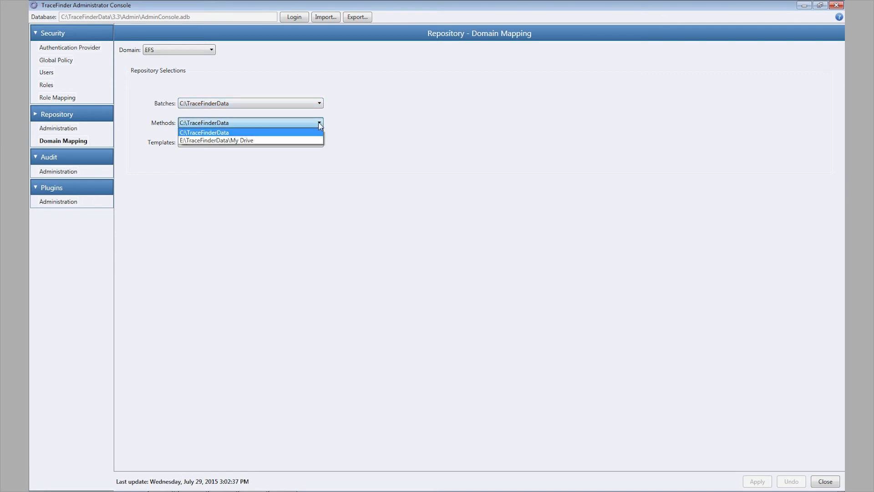
pyautogui.click(204, 133)
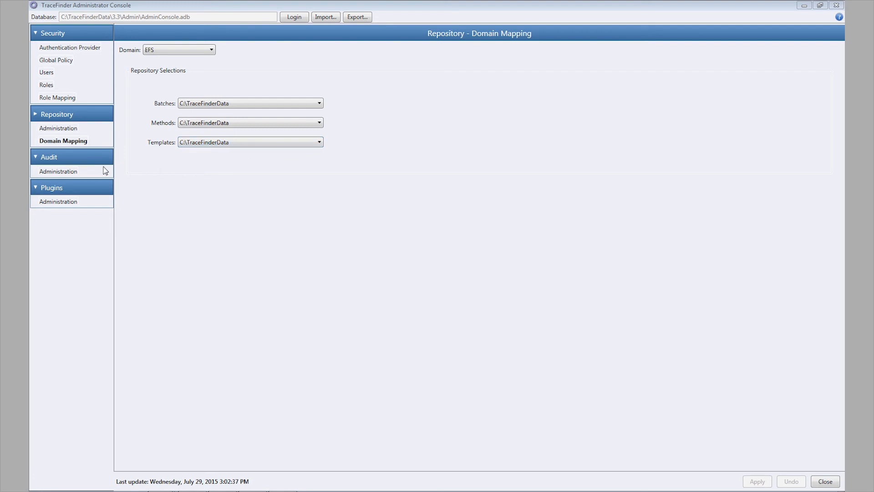
pyautogui.click(58, 172)
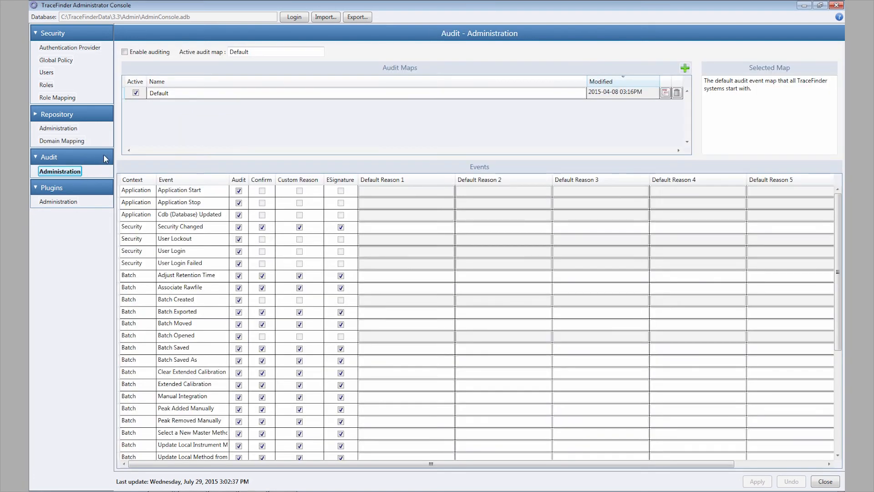
pyautogui.moveTo(133, 71)
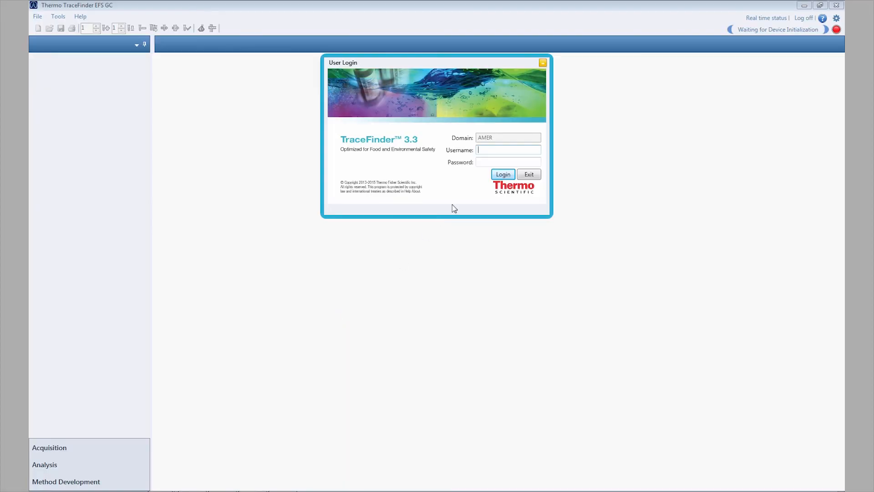
# Step: Enter the username 'eric' in the TraceFinder 3.3 User Login dialog
pyautogui.write('eric')
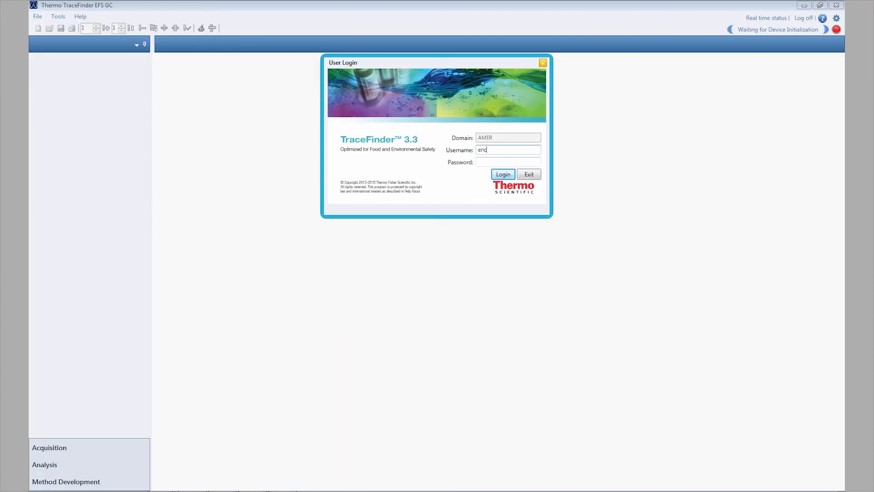